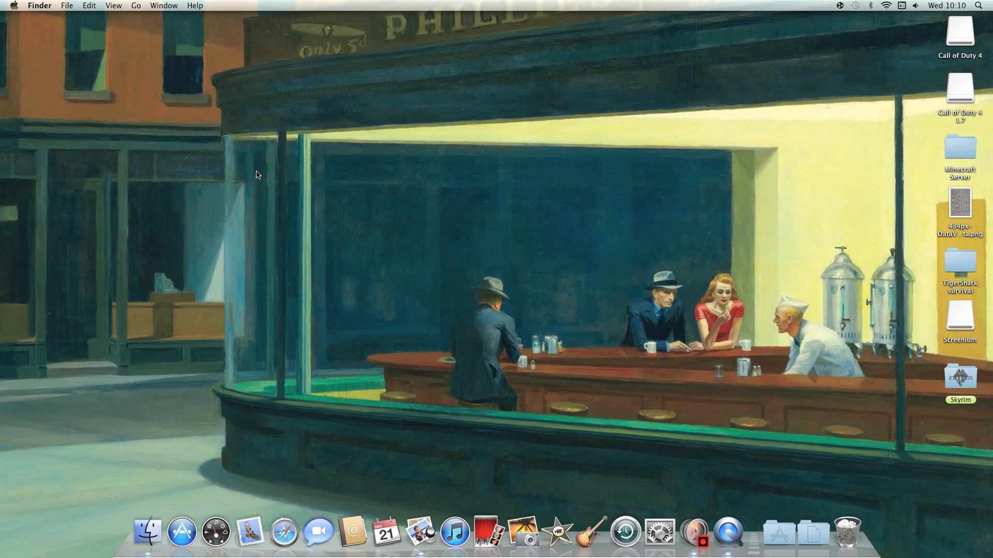
pyautogui.moveTo(209, 142)
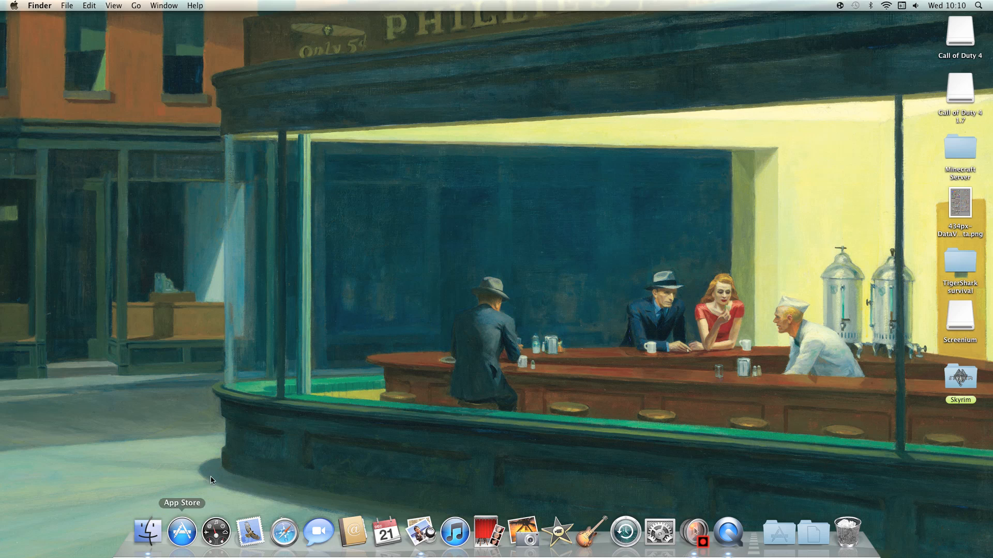
# Search Finder for 'the eld' and move The Elder Scrolls V Skyrim folder window upper left
pyautogui.click(147, 531)
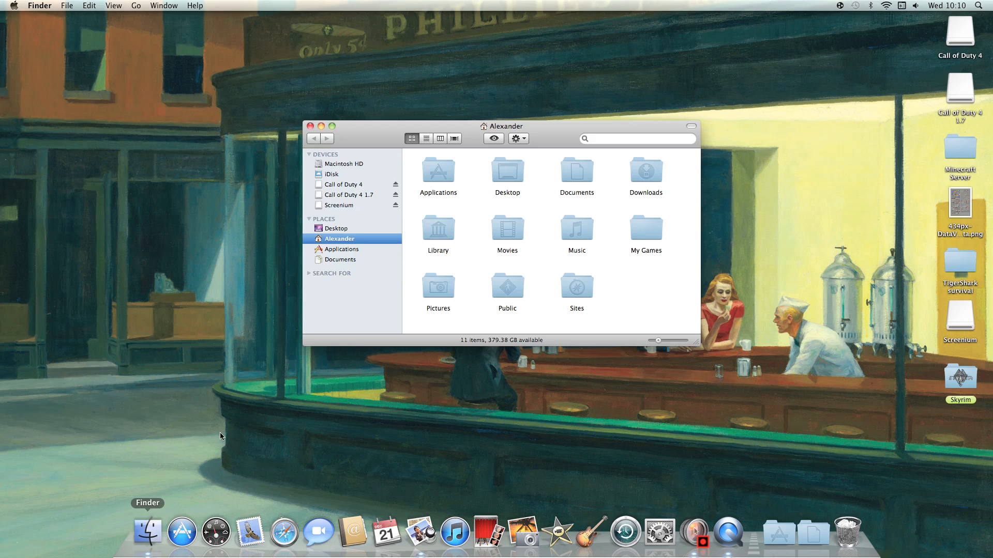
pyautogui.click(637, 138)
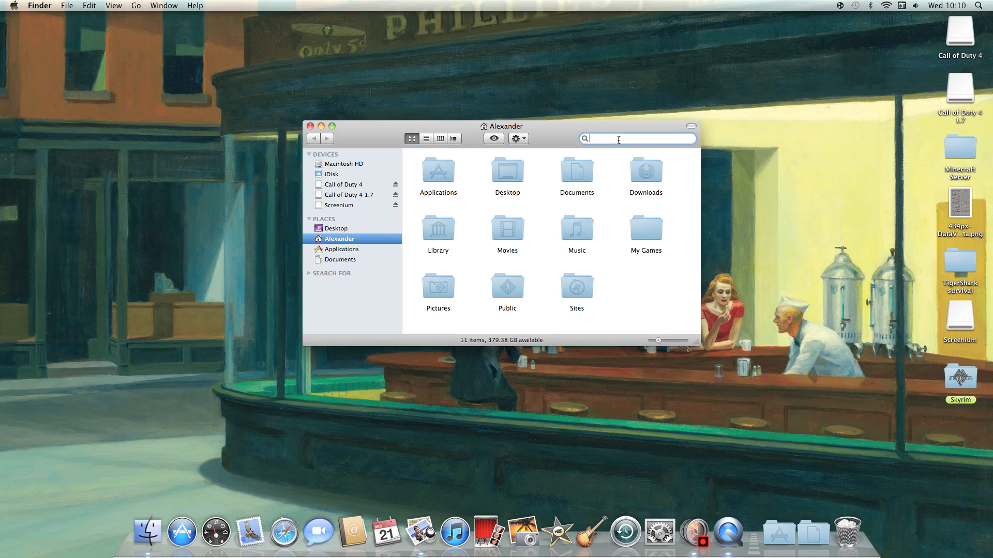
pyautogui.write('the eld')
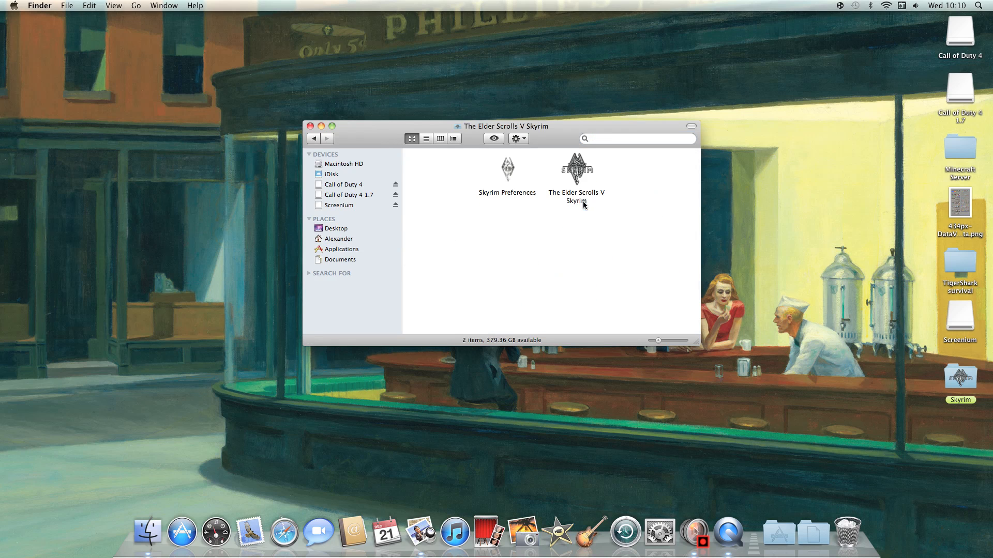
pyautogui.moveTo(468, 237)
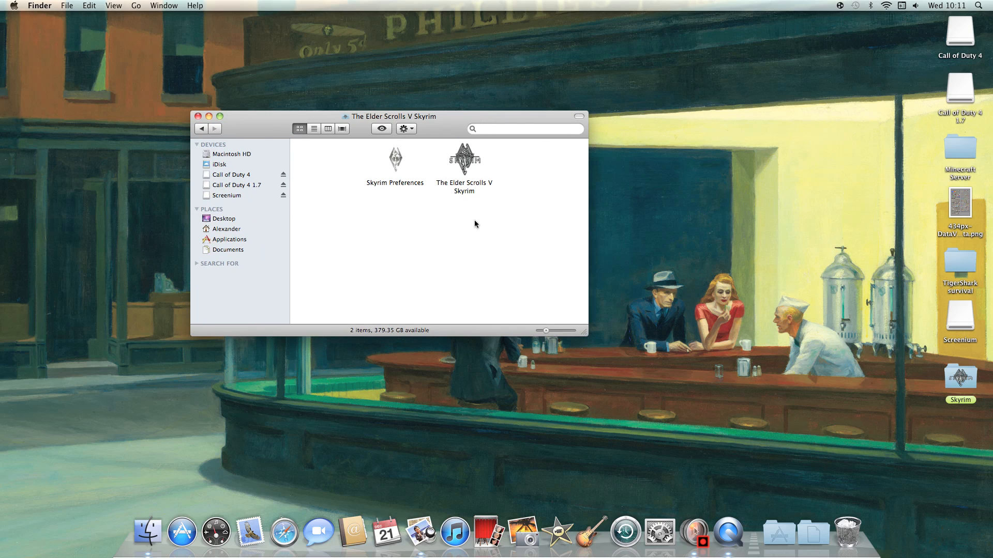
pyautogui.moveTo(363, 157)
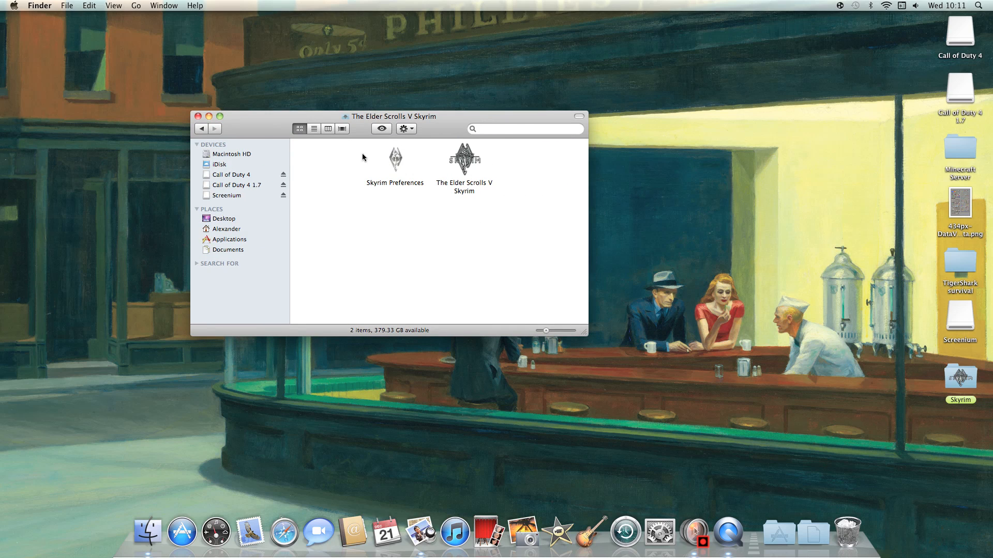
pyautogui.moveTo(405, 239)
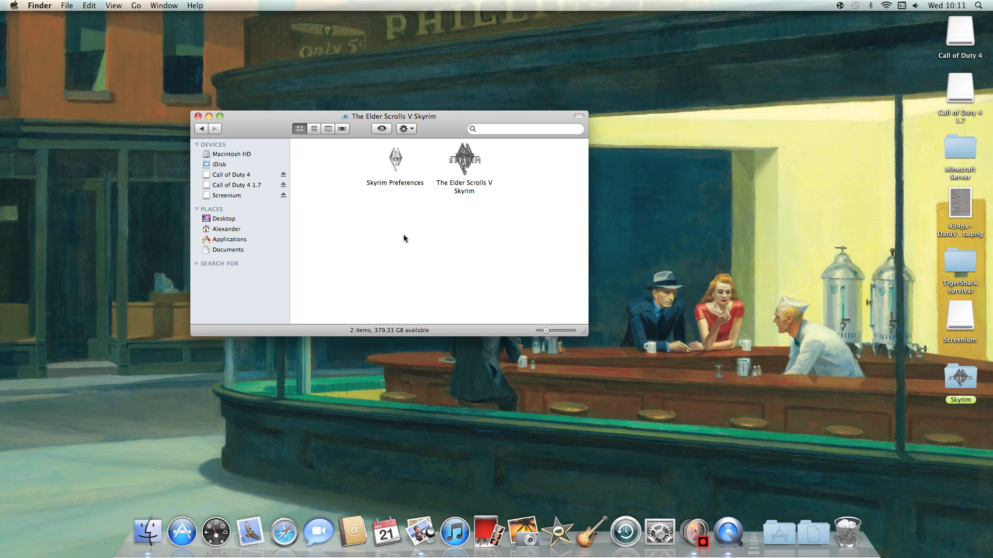
pyautogui.moveTo(465, 172)
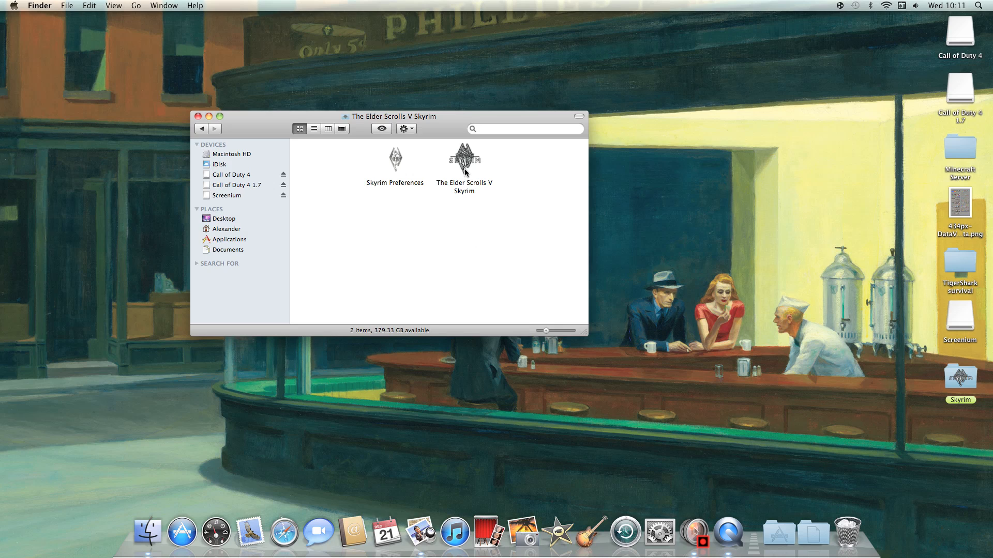
pyautogui.moveTo(800, 129)
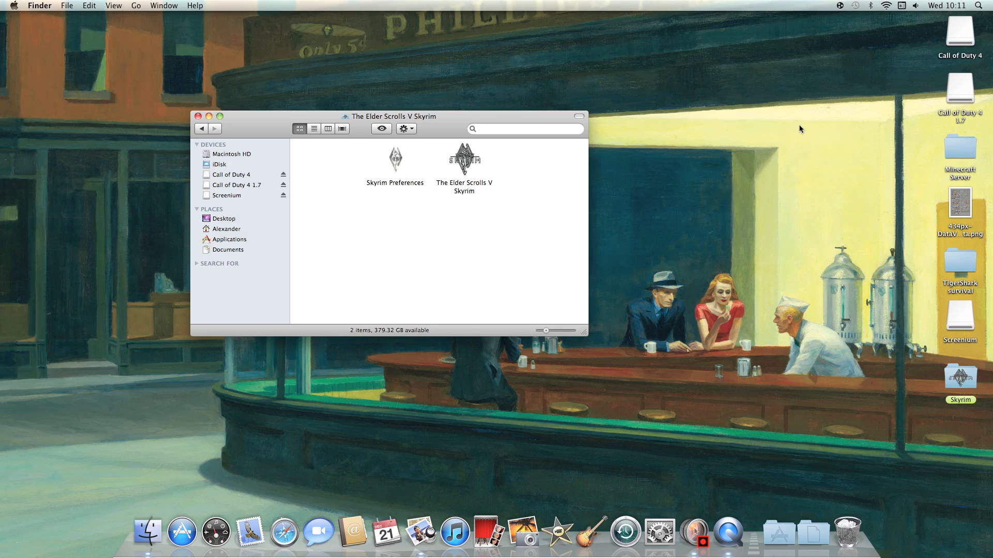
pyautogui.moveTo(615, 110)
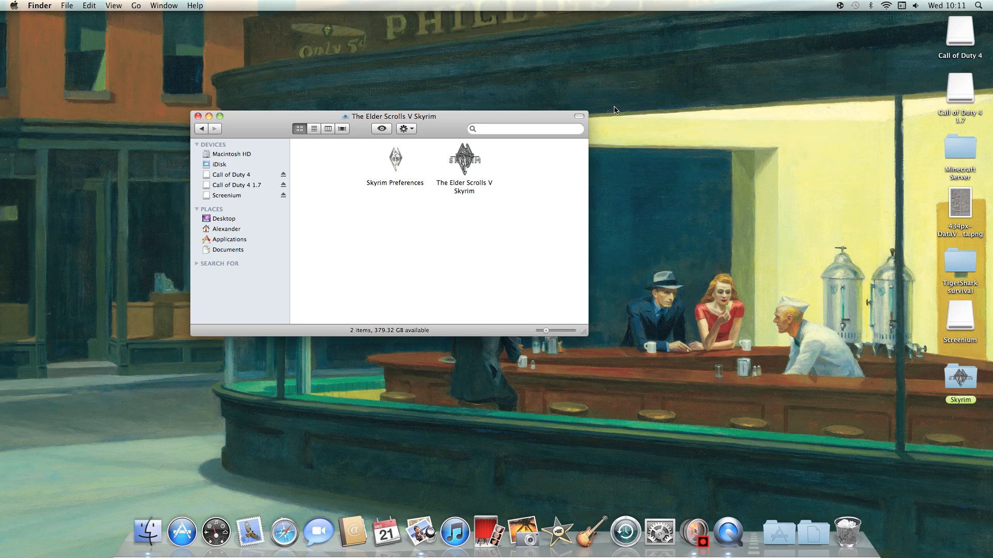
pyautogui.moveTo(390, 116); pyautogui.dragTo(337, 111)
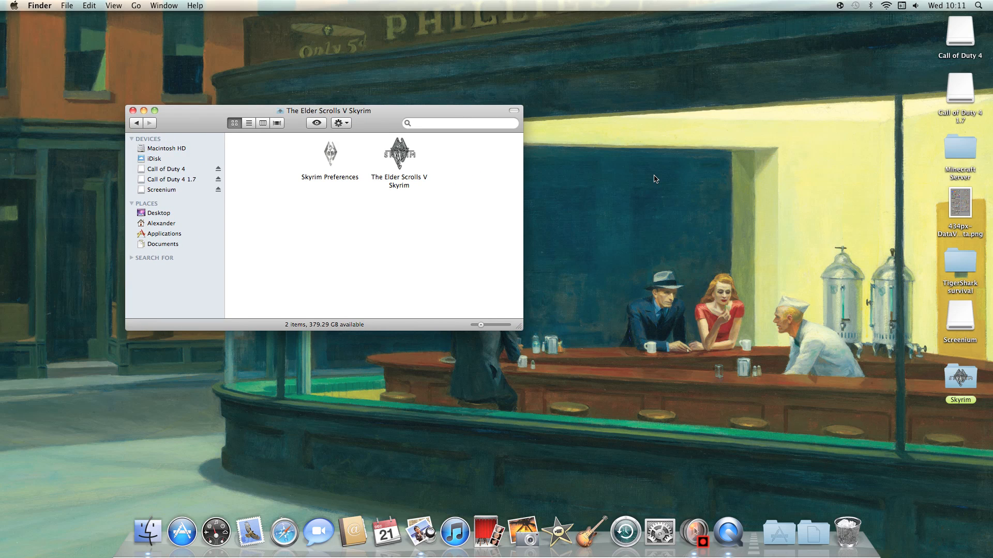
pyautogui.moveTo(246, 203)
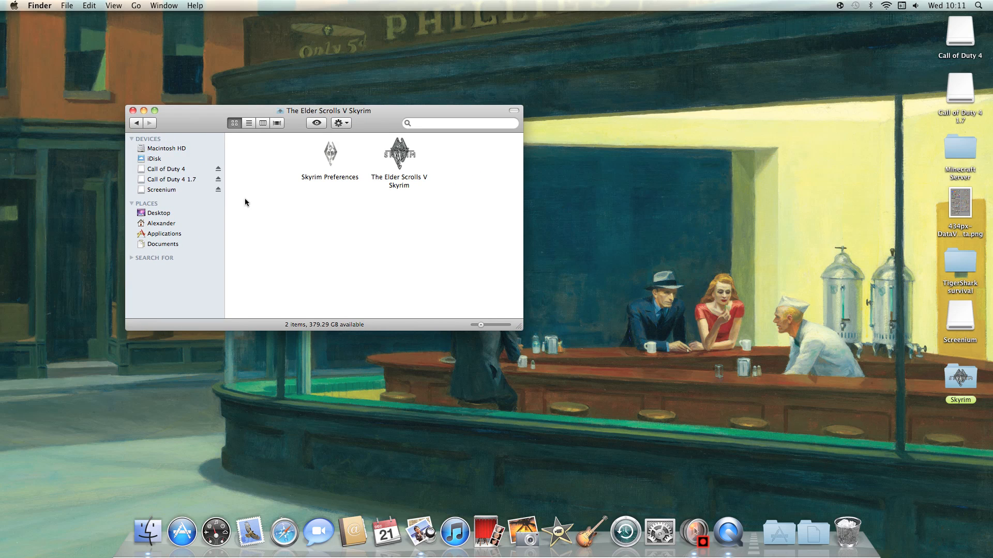
pyautogui.moveTo(336, 169)
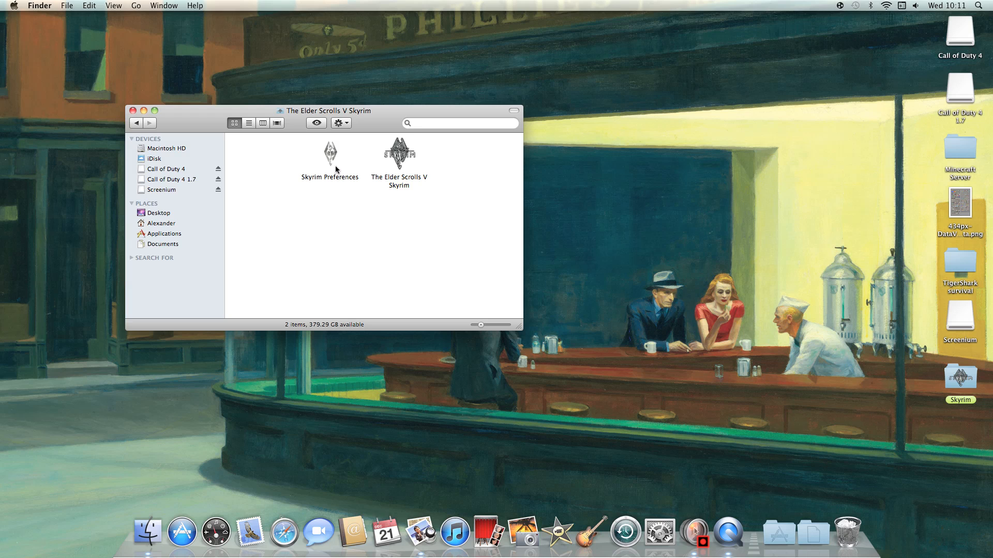
pyautogui.moveTo(331, 153)
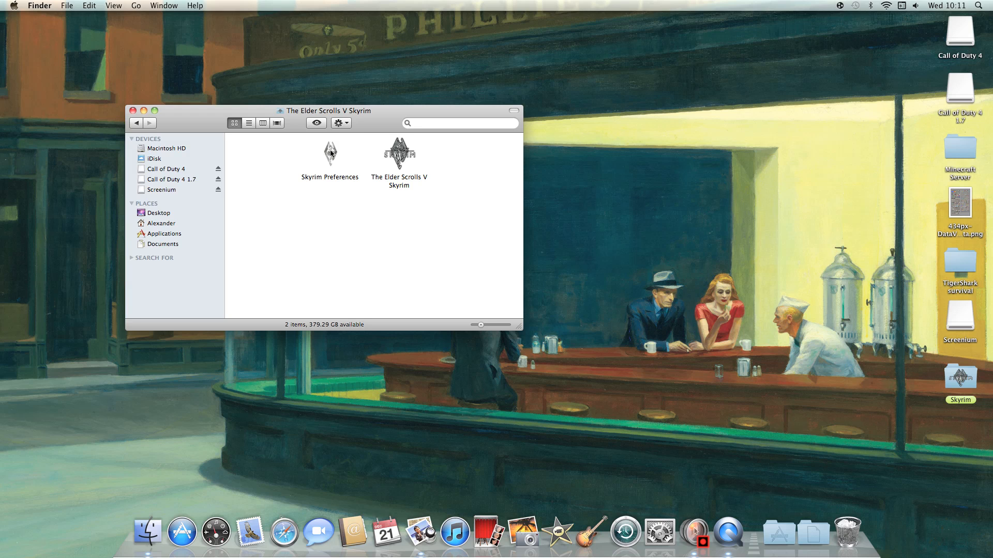
# Launch Skyrim Preferences, dismiss the wrong-application prompt, and reopen the application chooser
pyautogui.doubleClick(329, 152)
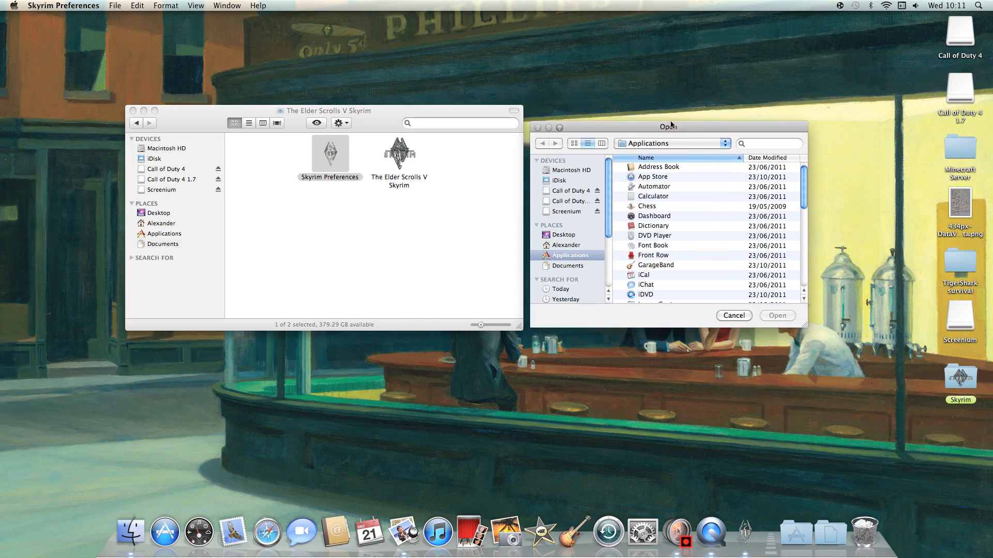
pyautogui.click(776, 315)
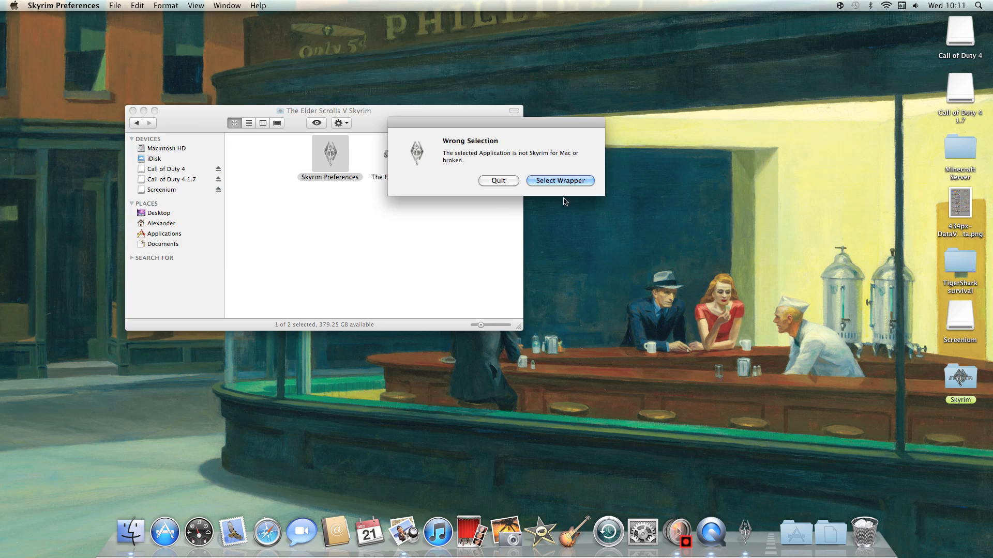
pyautogui.moveTo(519, 154)
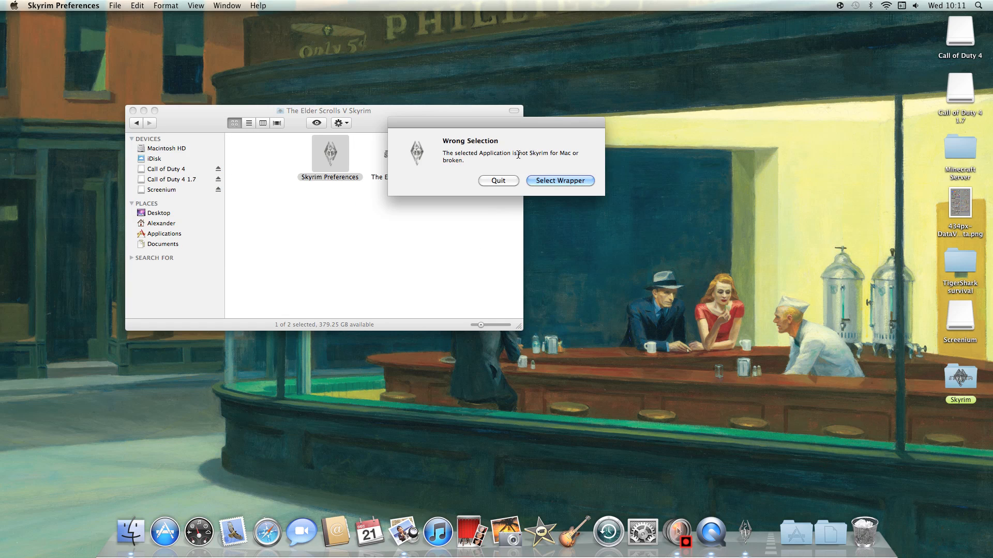
pyautogui.click(559, 181)
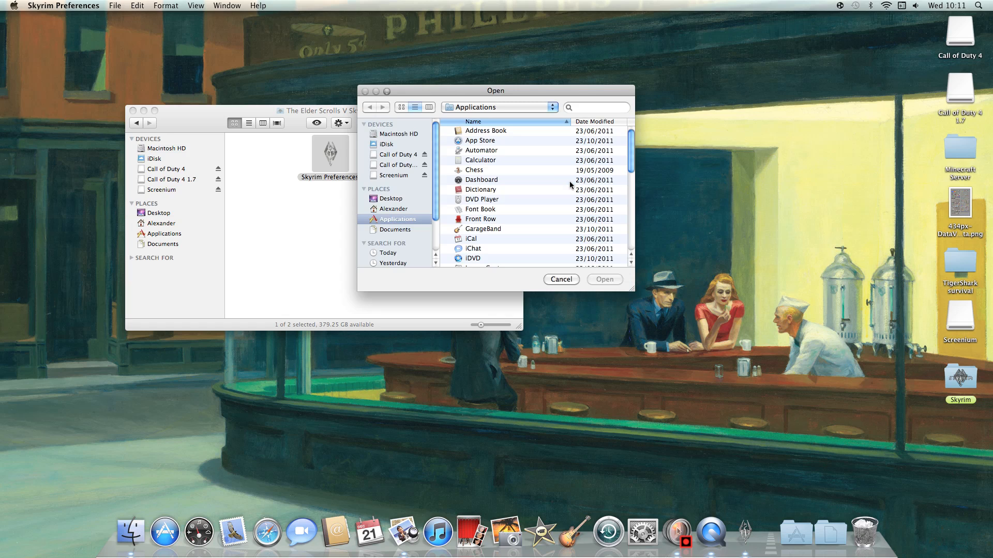
pyautogui.moveTo(581, 115)
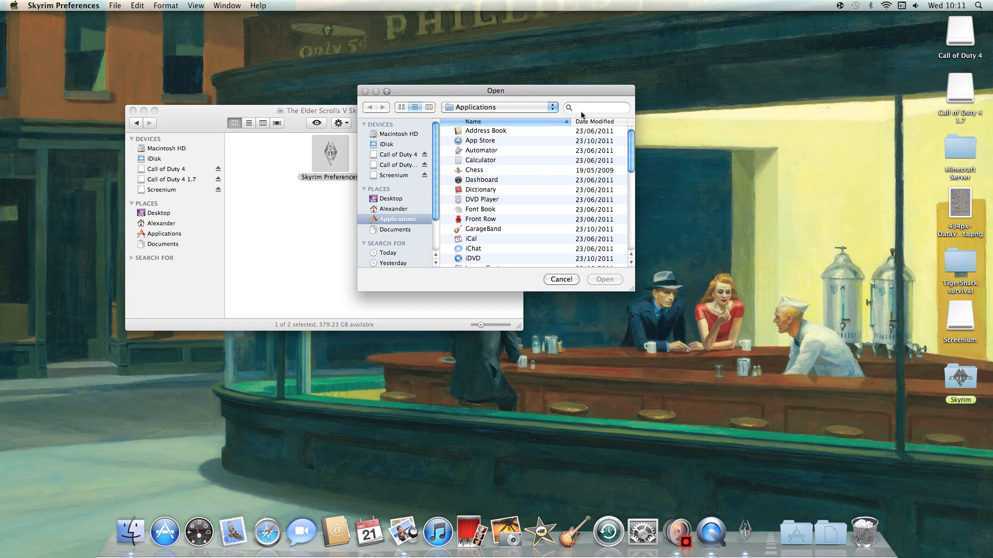
# Search This Mac for 'the elder scrolls' and scroll through the results
pyautogui.click(595, 107)
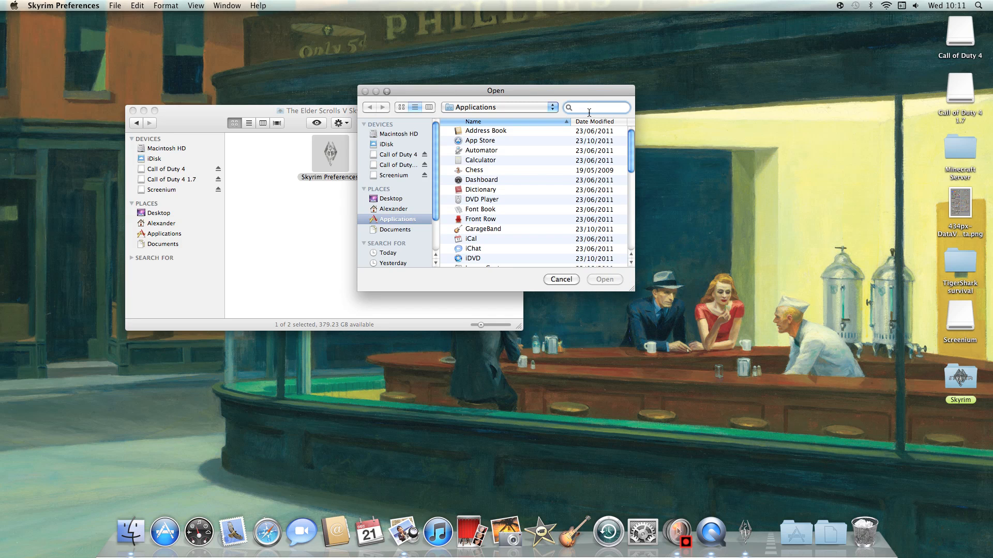
pyautogui.write('thr')
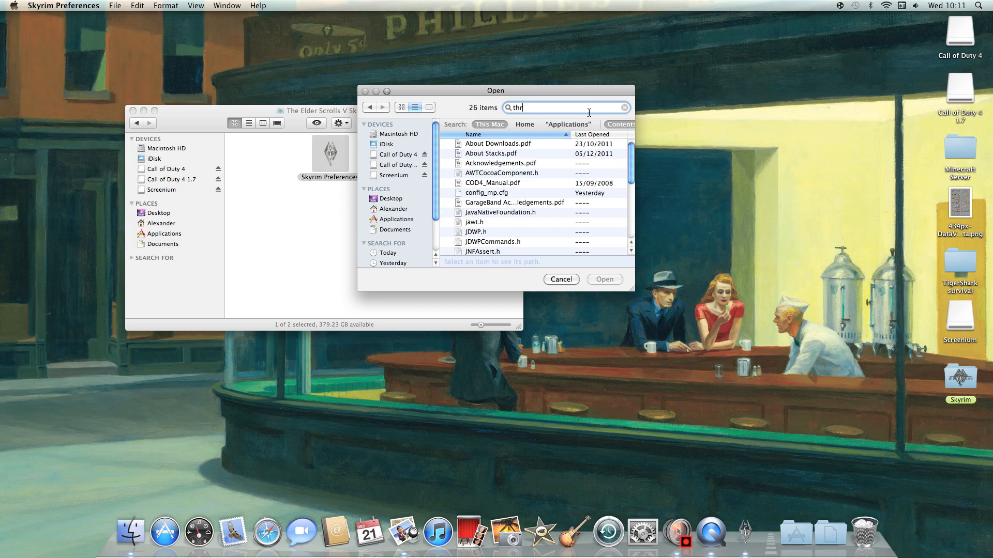
pyautogui.write('the elder s')
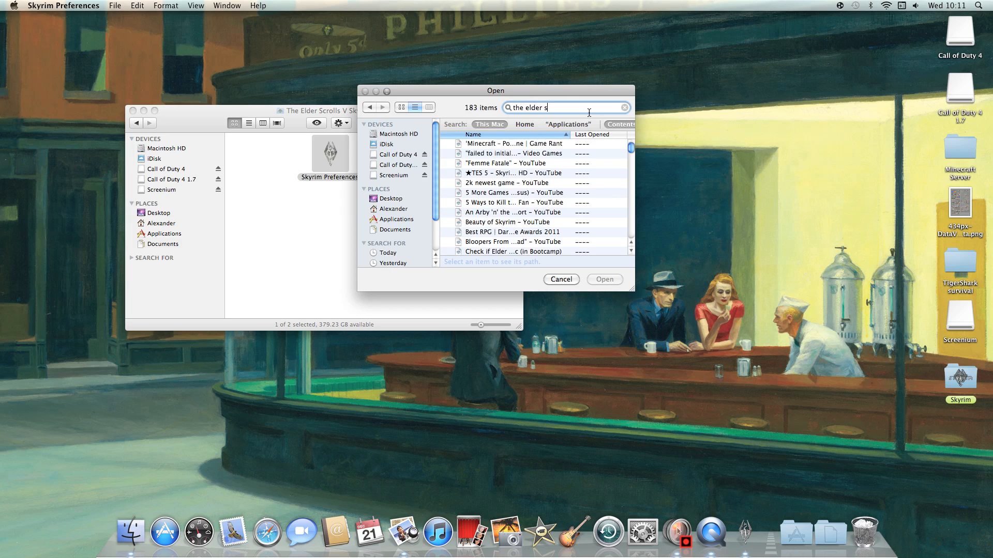
pyautogui.write('crolls')
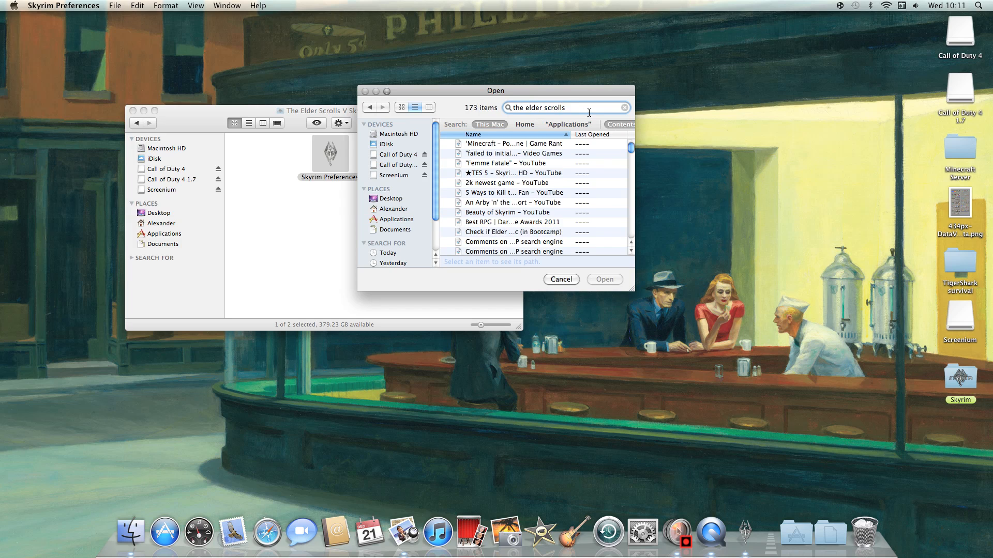
pyautogui.scroll(-3)
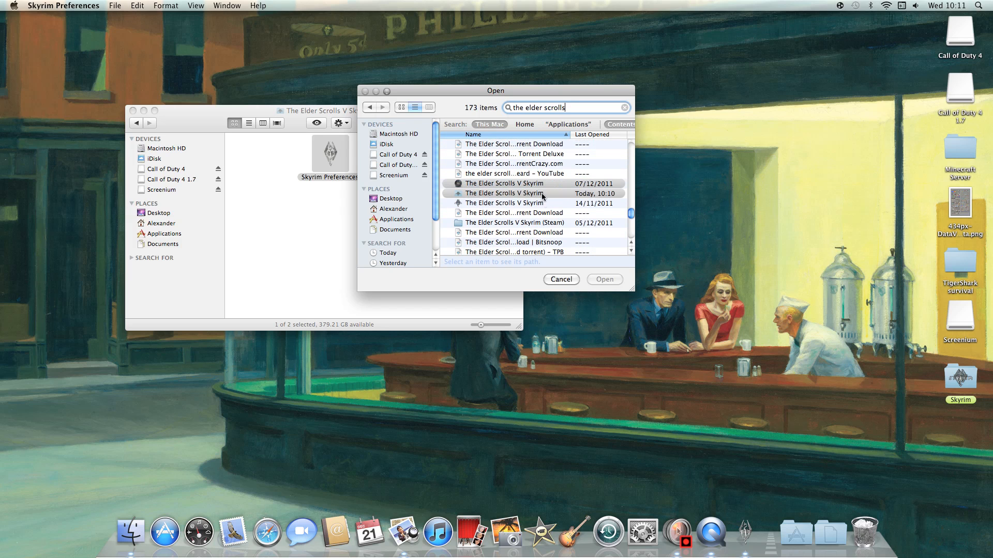
# Open The Elder Scrolls V Skyrim folder from the results and confirm its Skyrim app as the game
pyautogui.doubleClick(507, 193)
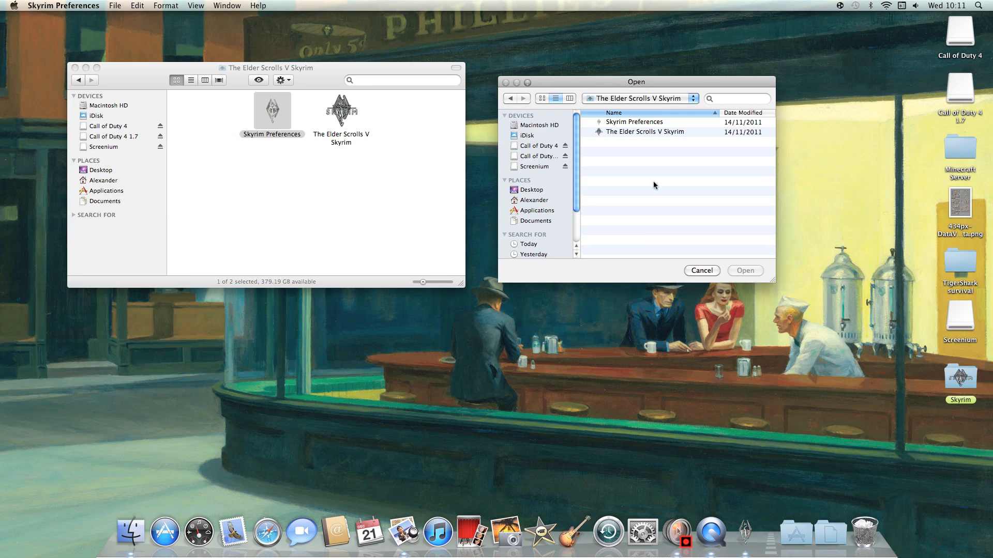
pyautogui.moveTo(630, 124)
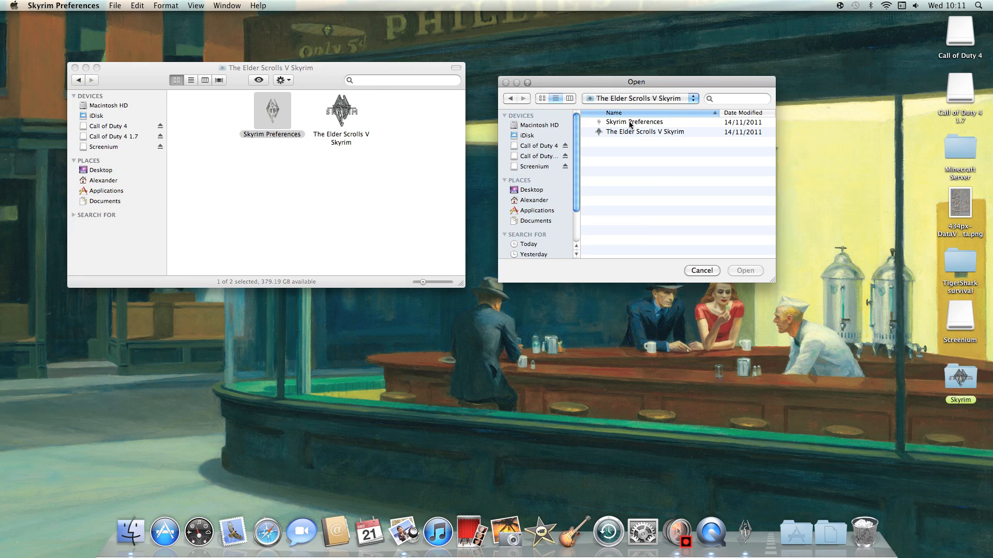
pyautogui.click(647, 132)
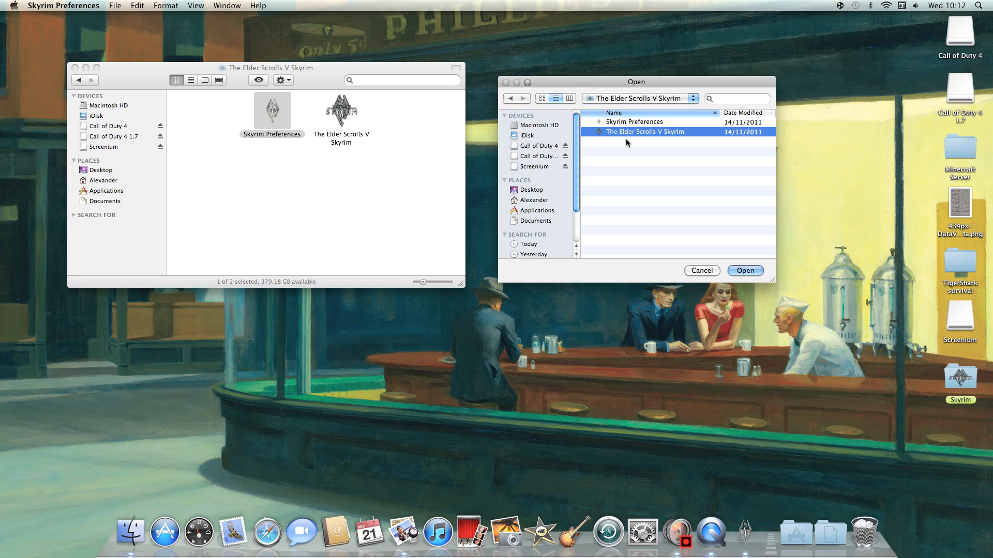
pyautogui.moveTo(425, 173)
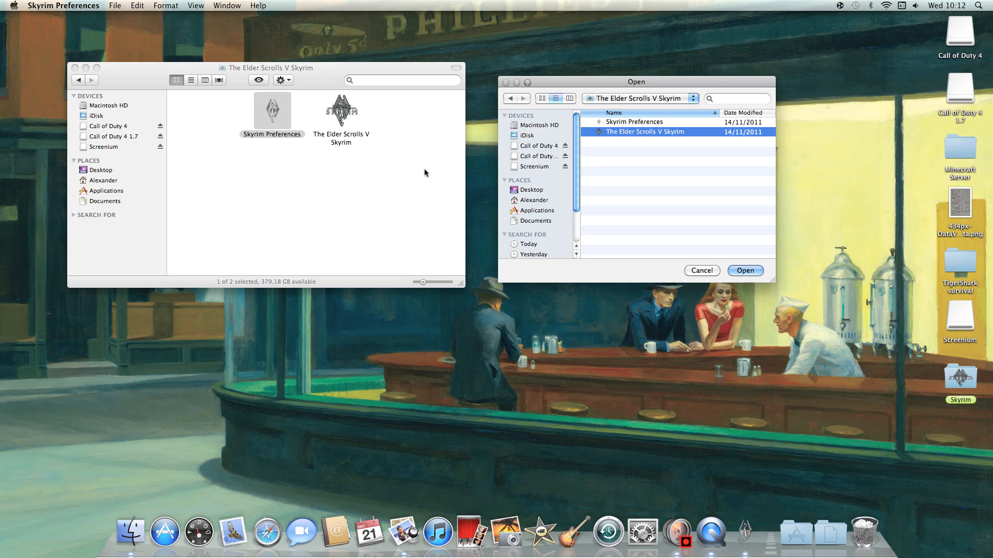
pyautogui.moveTo(500, 172)
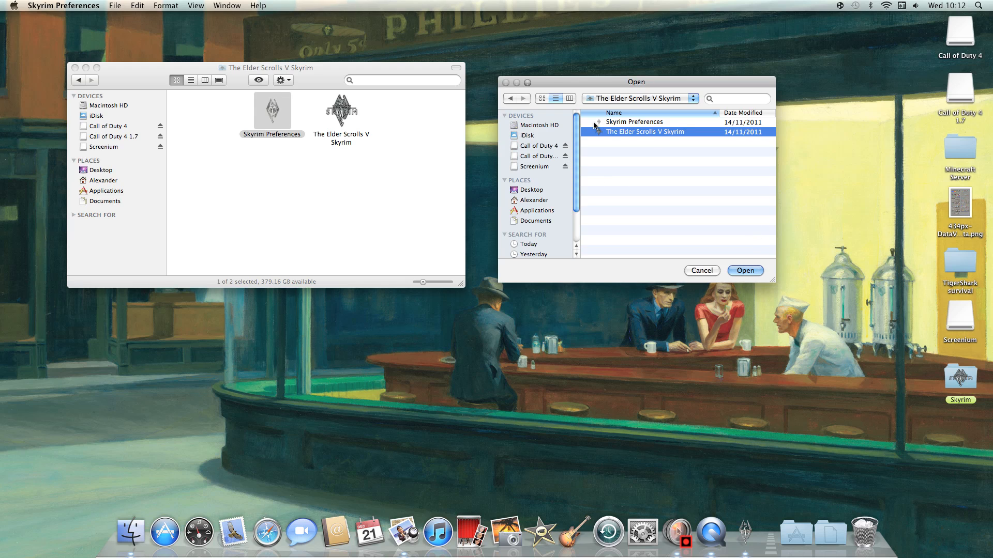
pyautogui.moveTo(703, 201)
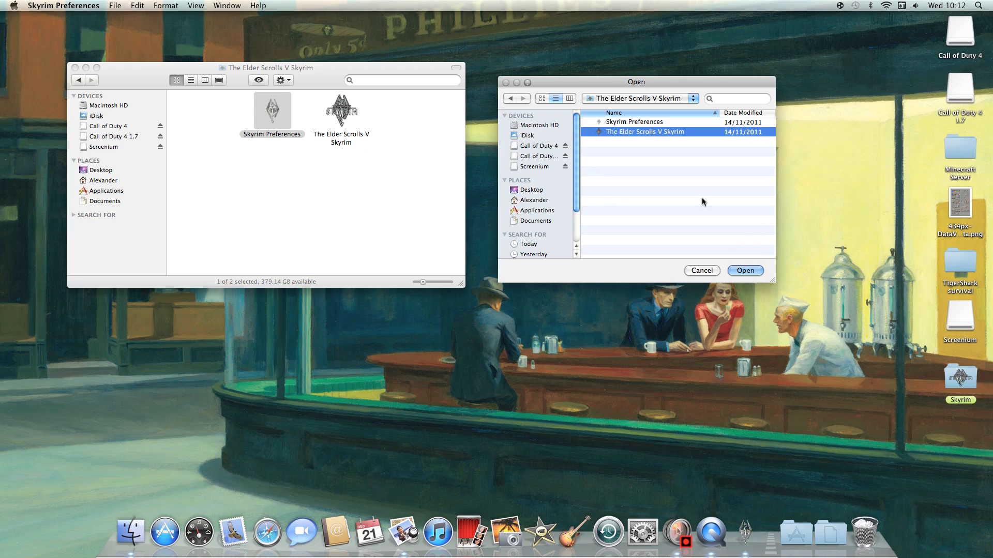
pyautogui.click(745, 271)
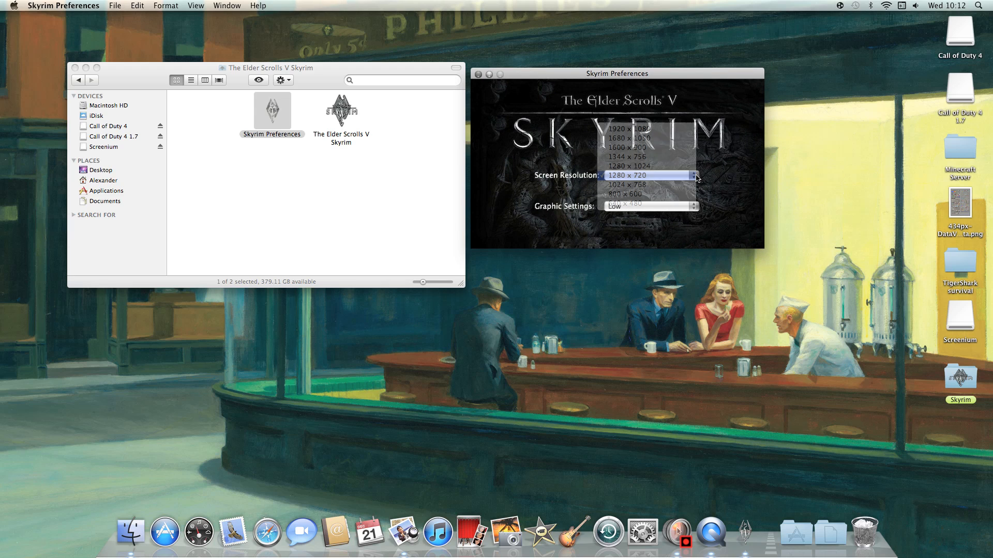
# Set the screen resolution to 1280 × 720, keeping graphics on Low
pyautogui.click(633, 175)
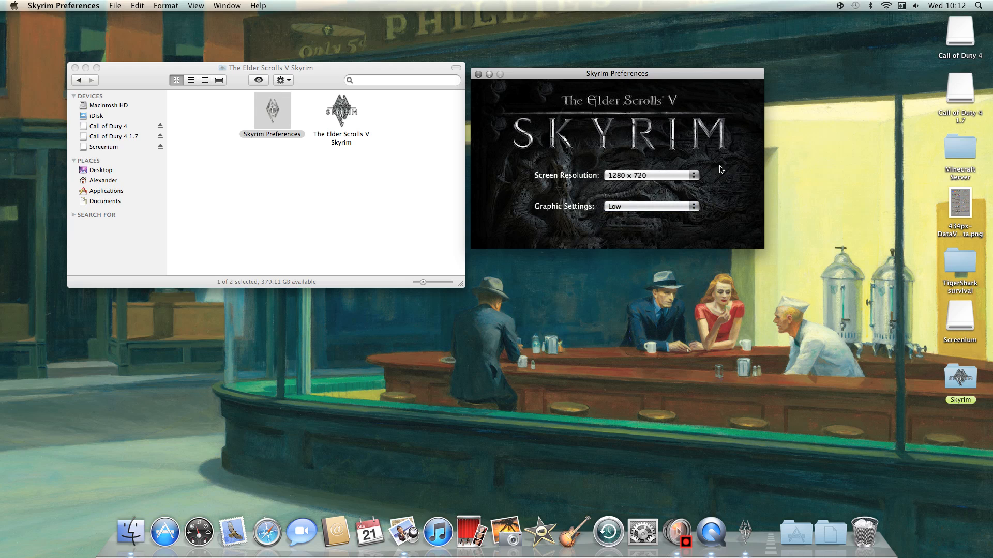
pyautogui.moveTo(570, 81)
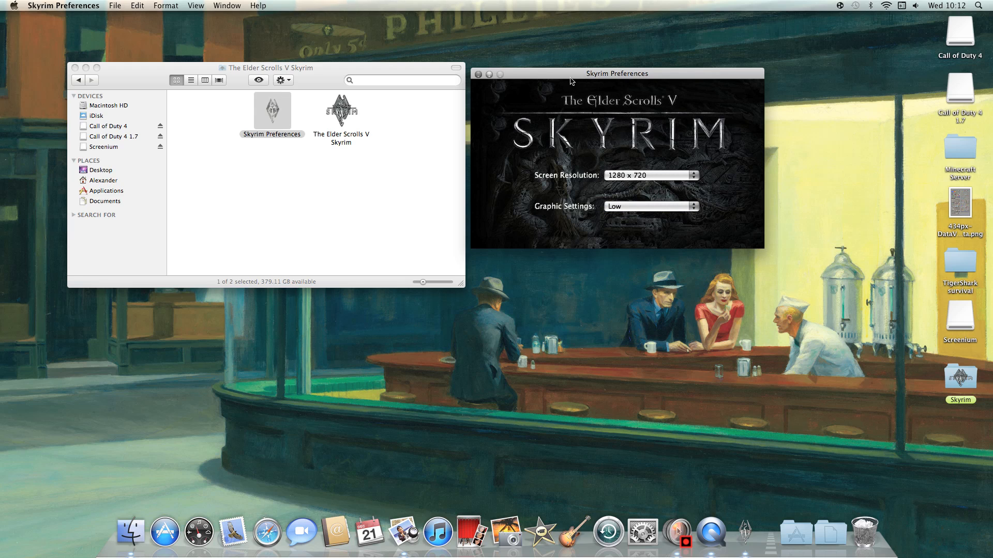
pyautogui.moveTo(540, 81)
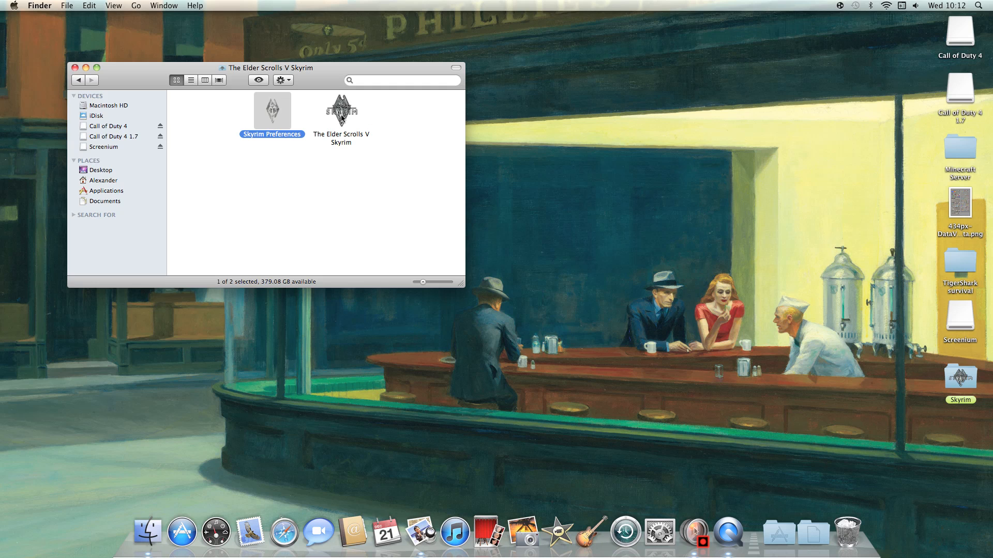
# Launch The Elder Scrolls V Skyrim app from its Finder folder to reach the main menu
pyautogui.click(341, 111)
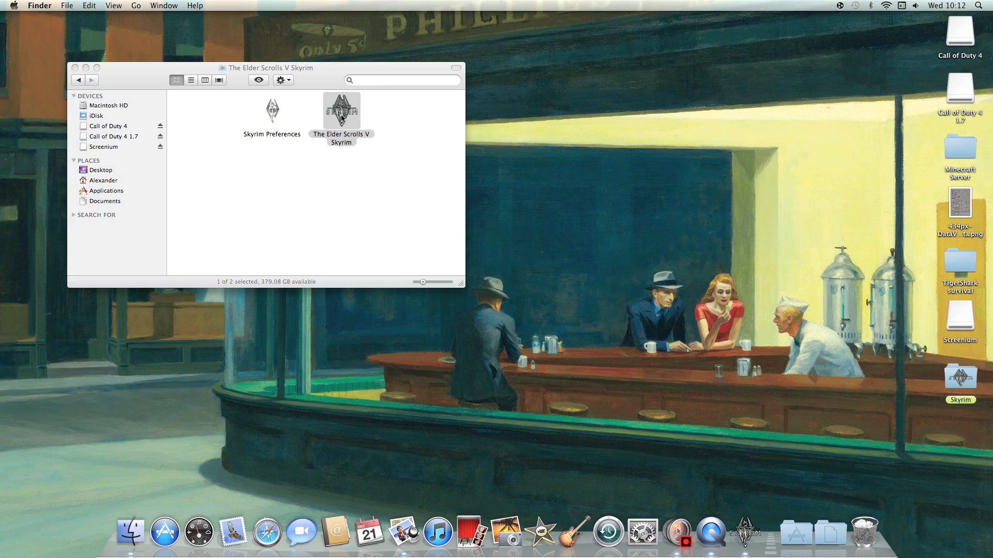
pyautogui.doubleClick(340, 111)
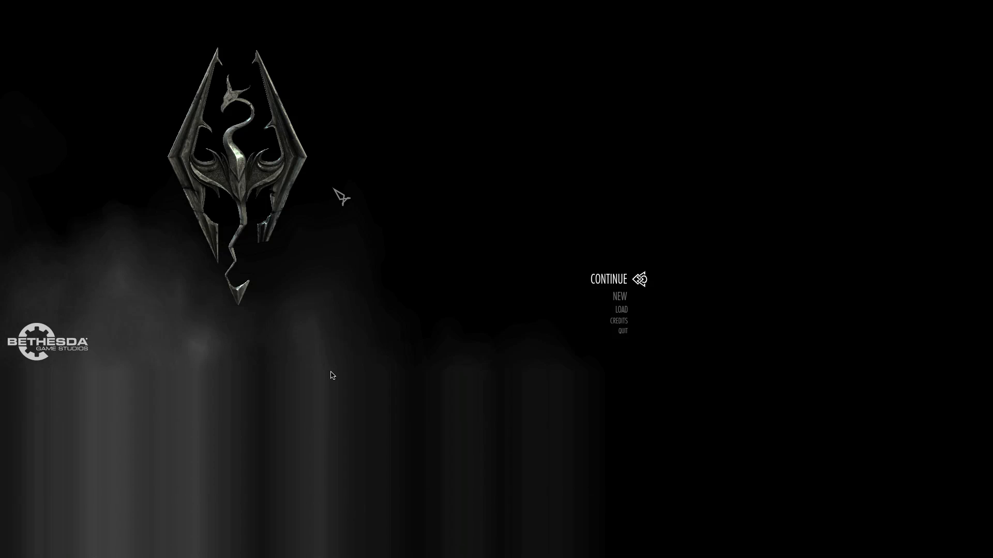